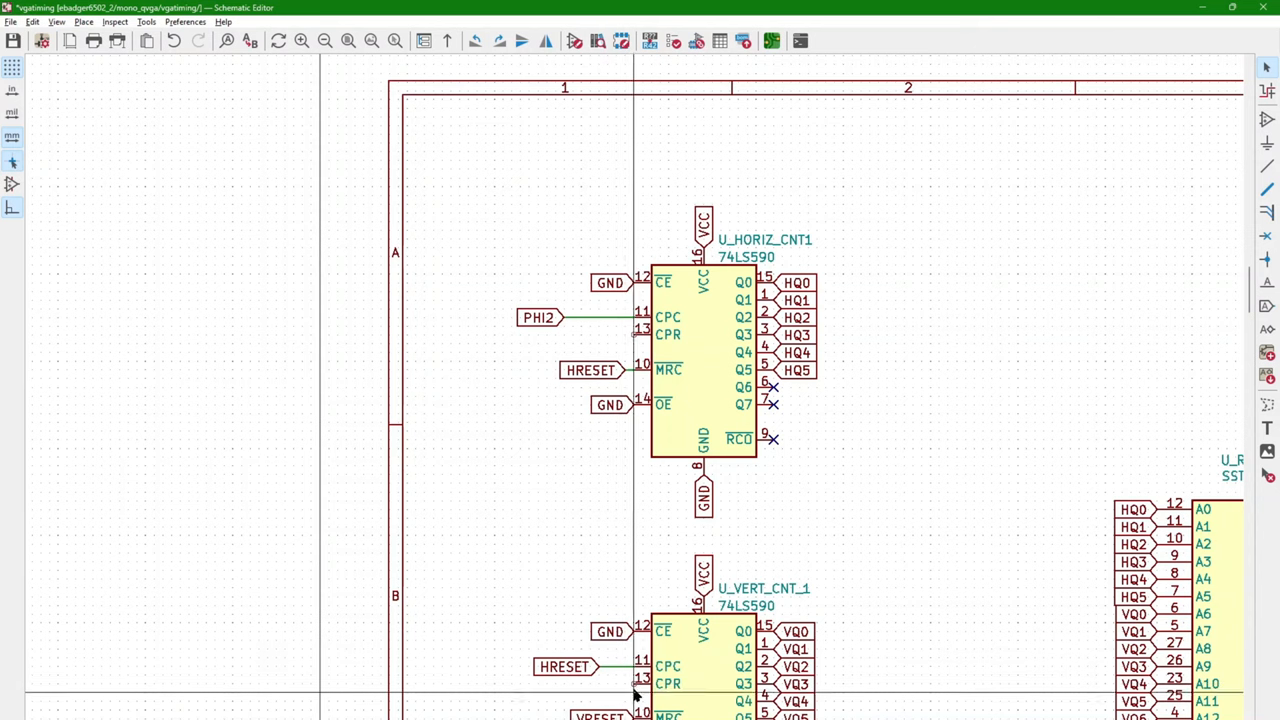
# Scroll to the PHI2 global label and open its Global Label Properties dialog.
pyautogui.scroll(-3)
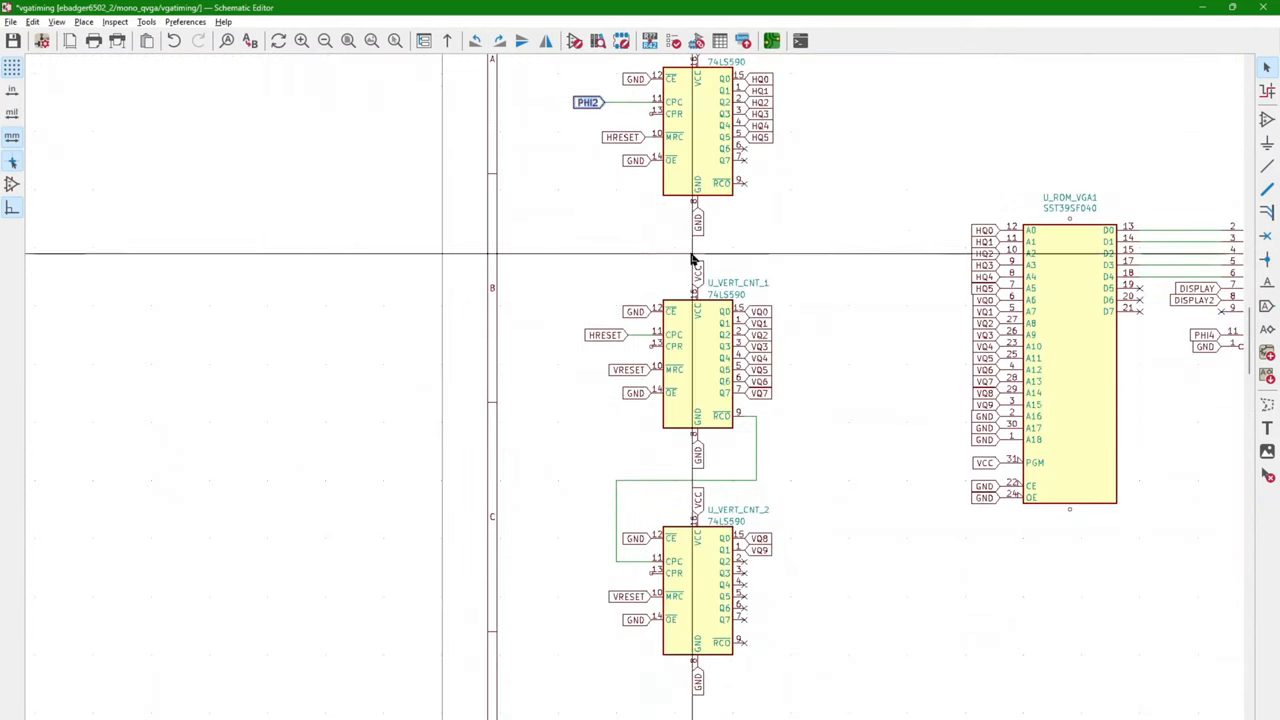
pyautogui.doubleClick(535, 113)
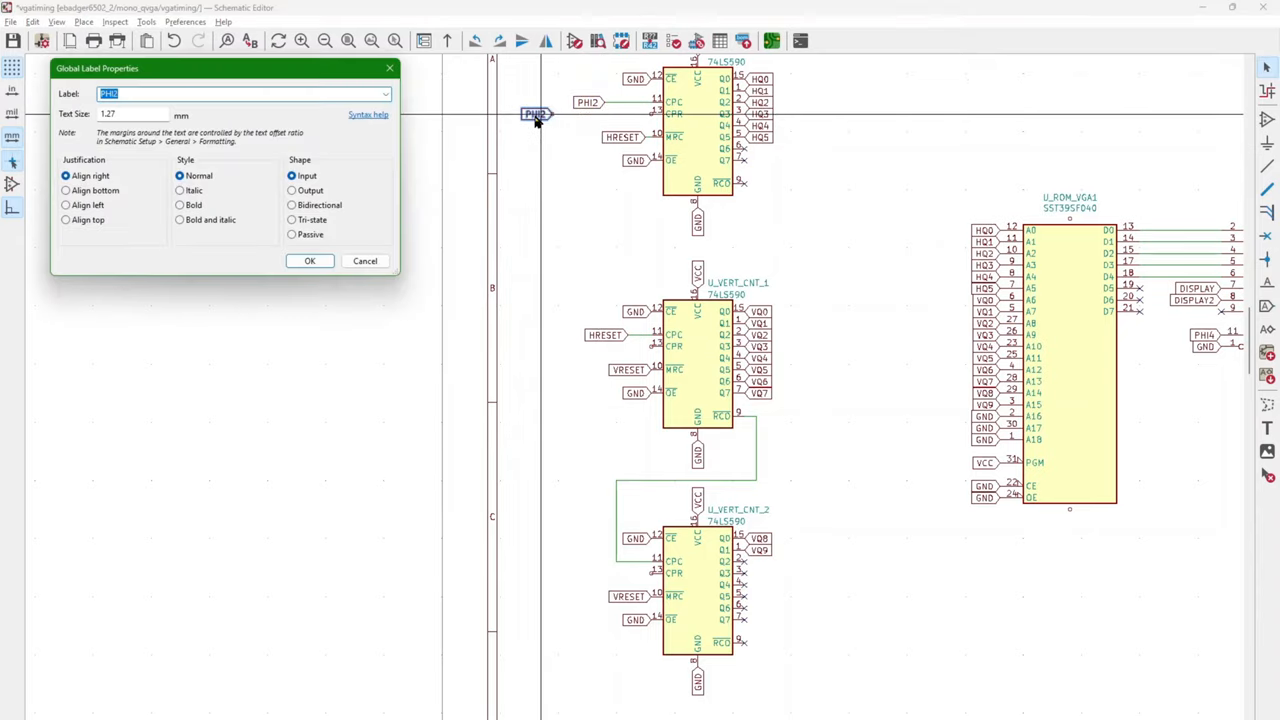
pyautogui.click(309, 260)
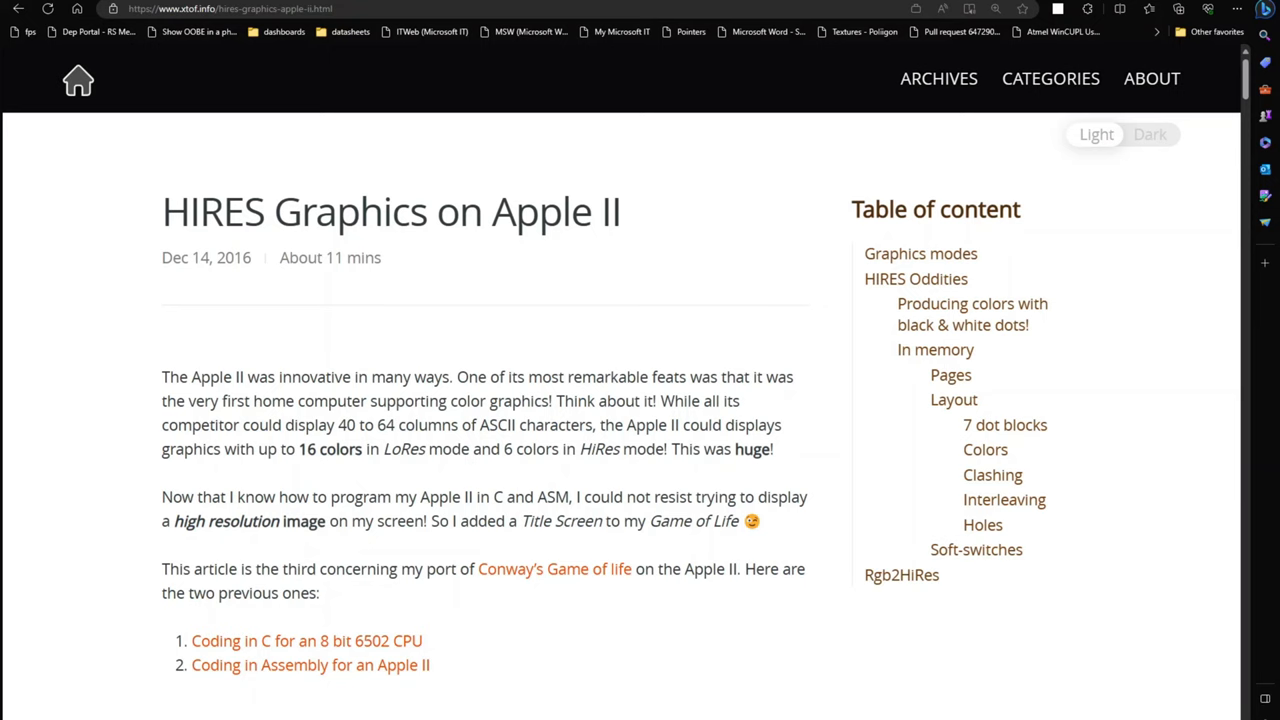
# Read the HIRES article through colour generation and clashing down to interleaving and holes.
pyautogui.scroll(-3)
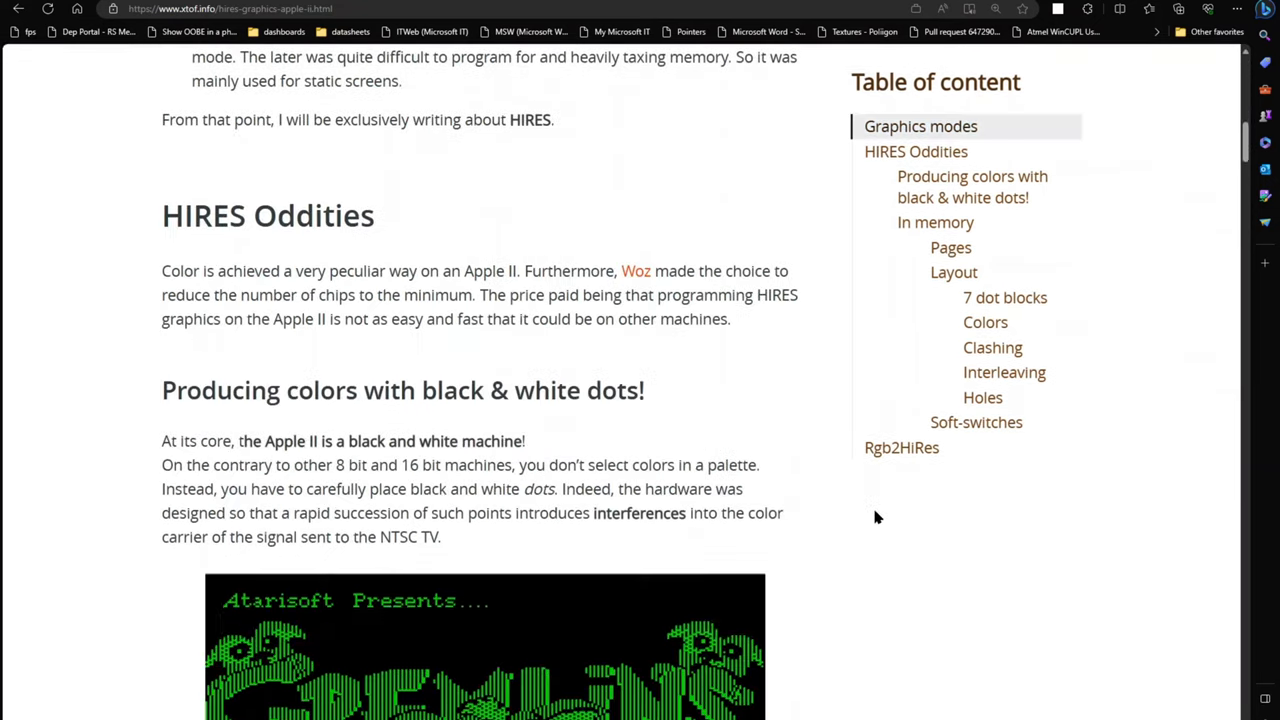
pyautogui.scroll(-3)
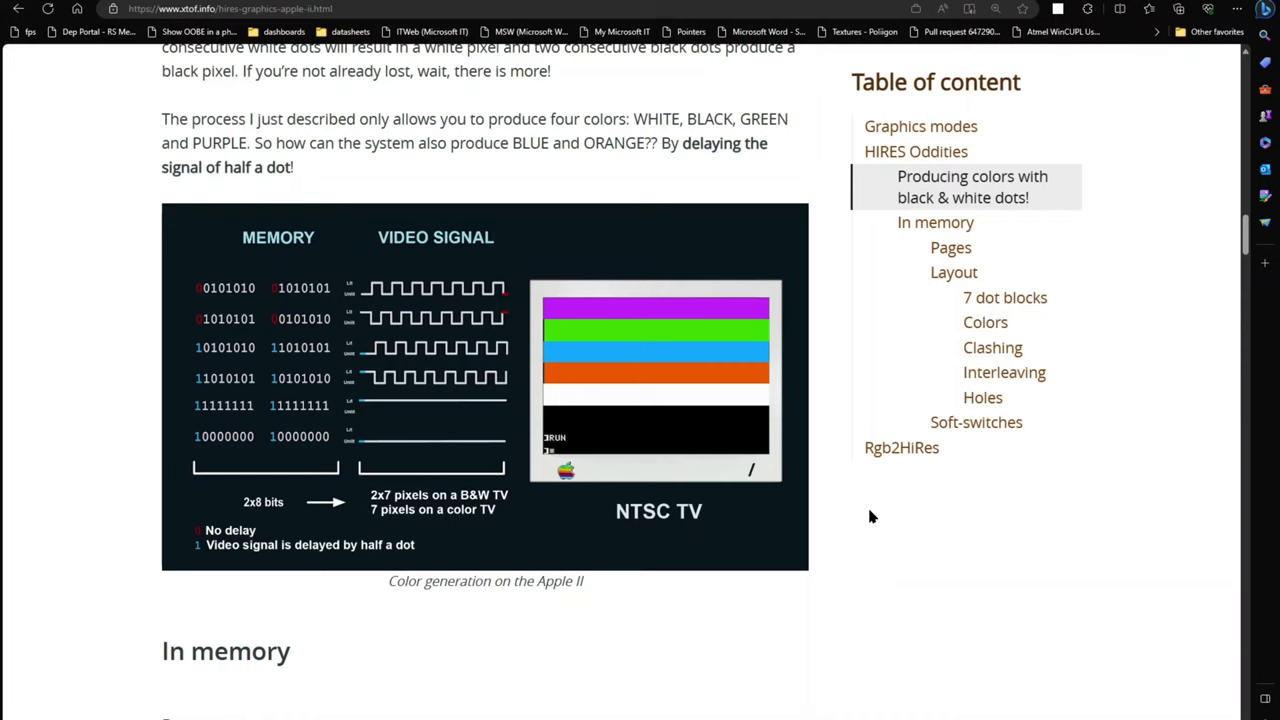
pyautogui.scroll(-3)
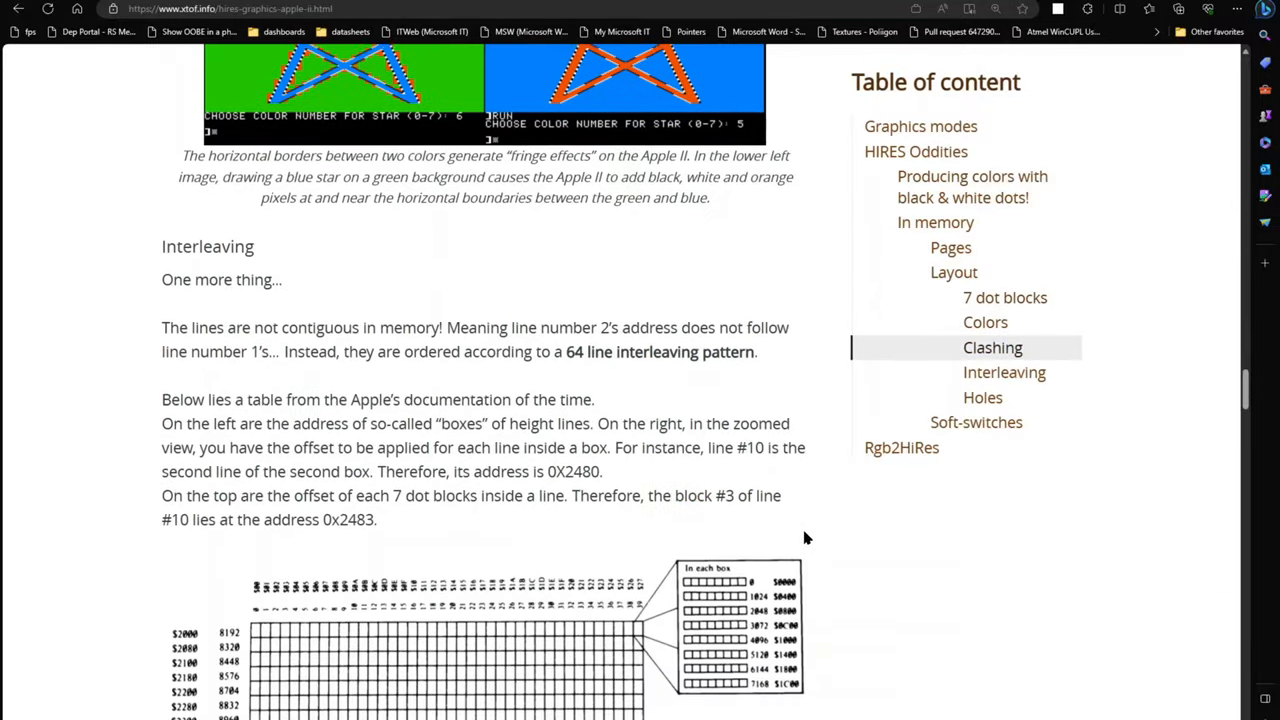
pyautogui.scroll(-3)
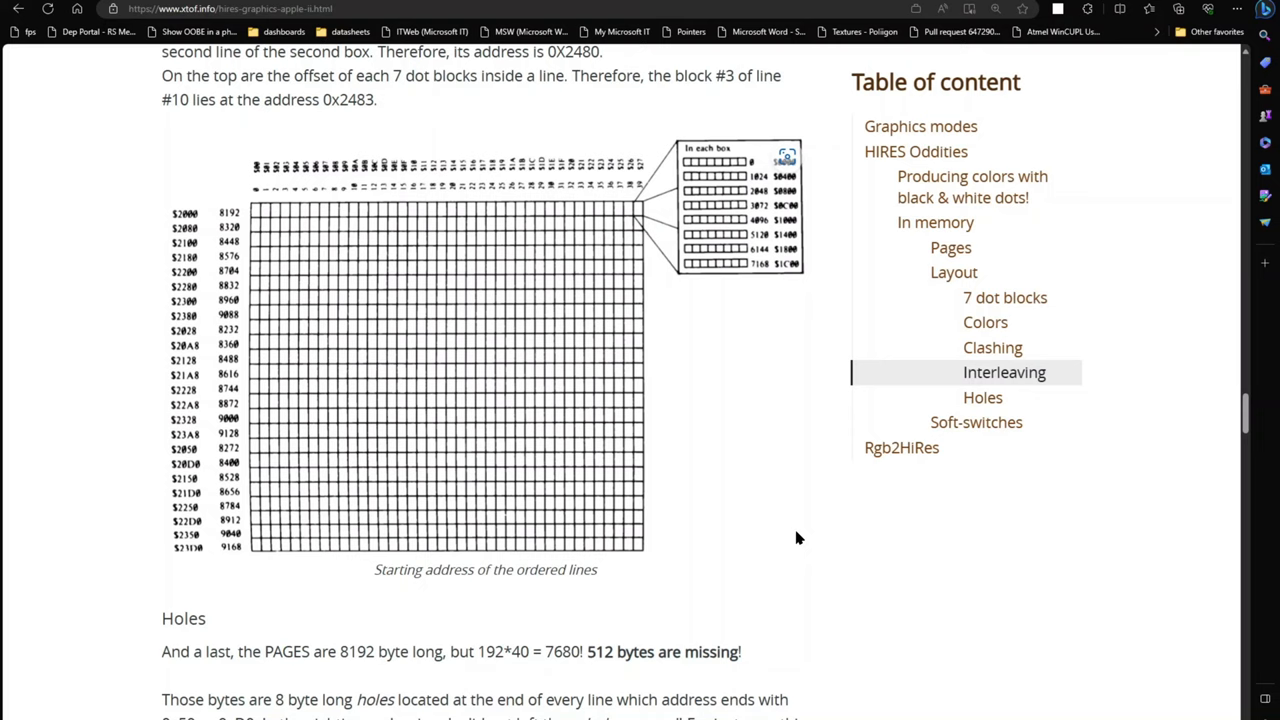
pyautogui.moveTo(791, 527)
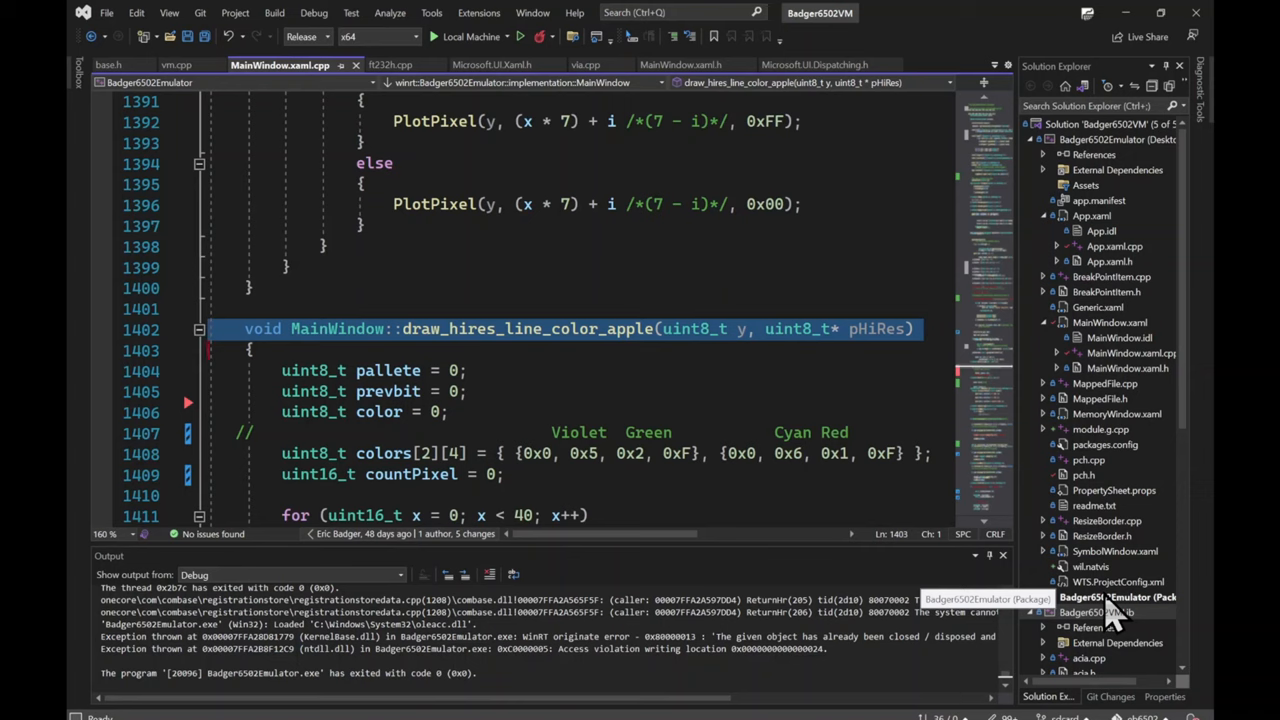
# Scroll draw_hires_line_color_apple down to its per-bit palette and odd-column colour logic.
pyautogui.click(360, 370)
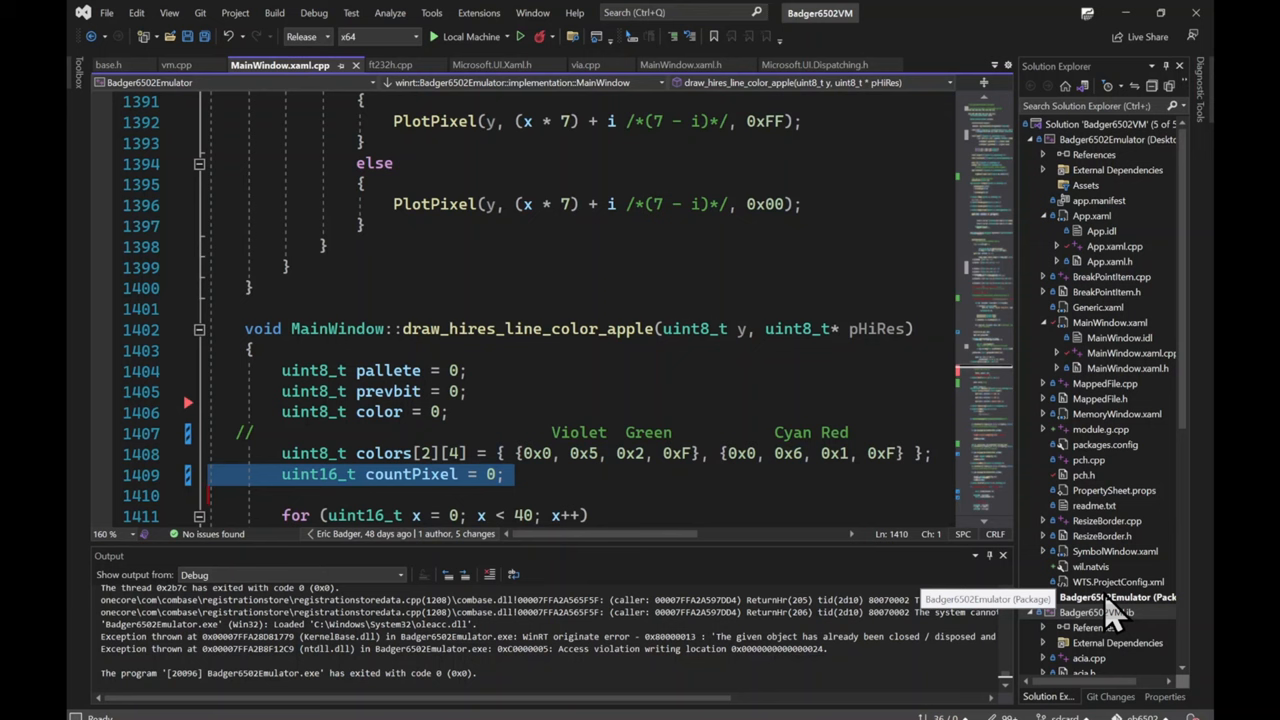
pyautogui.scroll(-3)
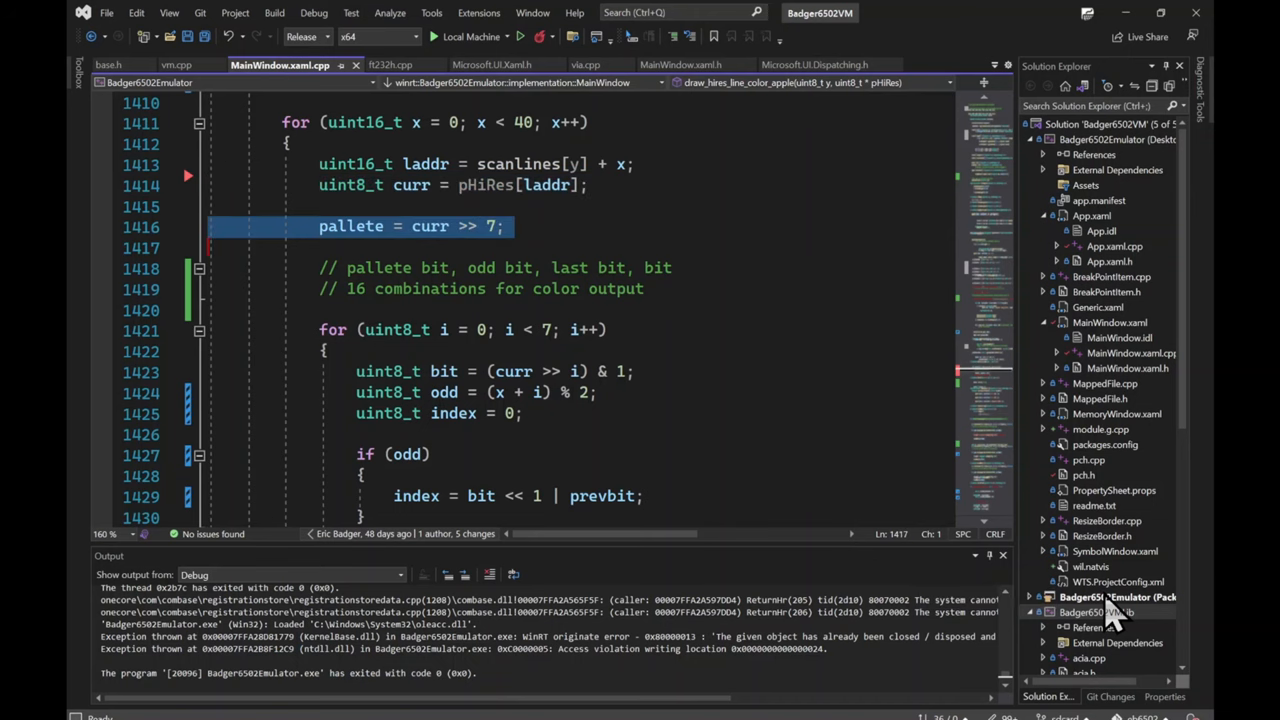
pyautogui.scroll(-3)
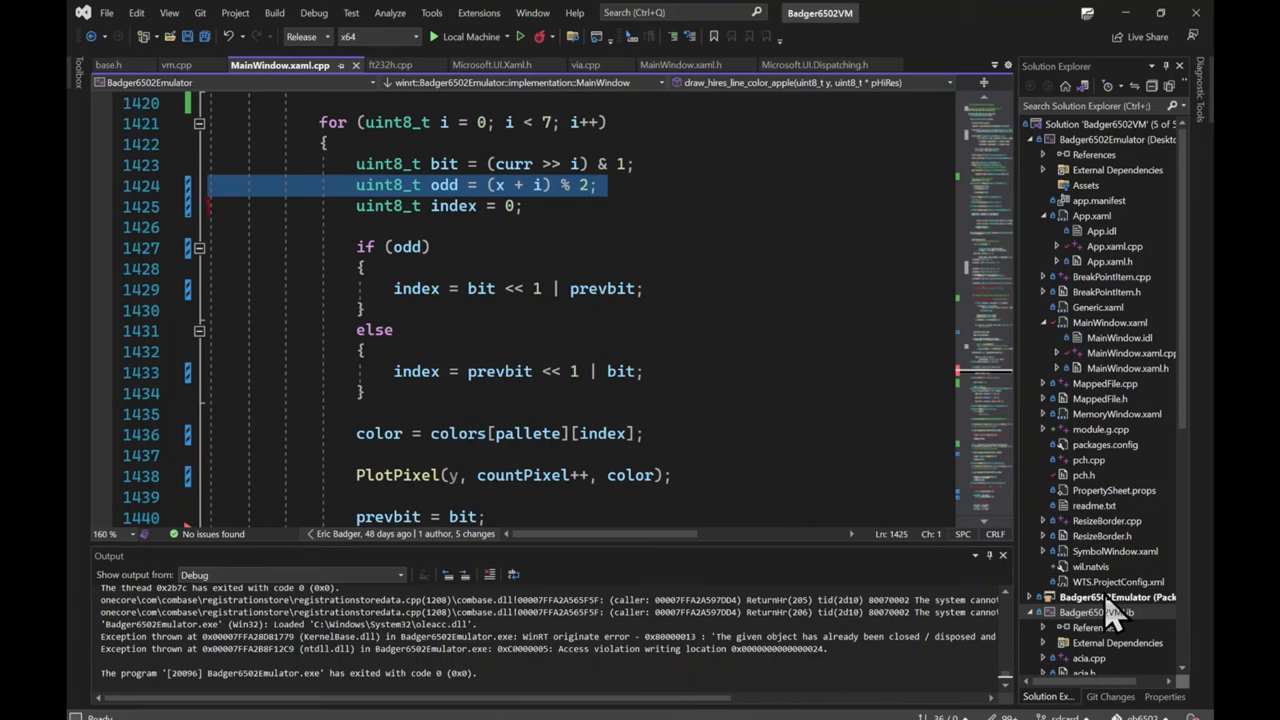
pyautogui.click(400, 247)
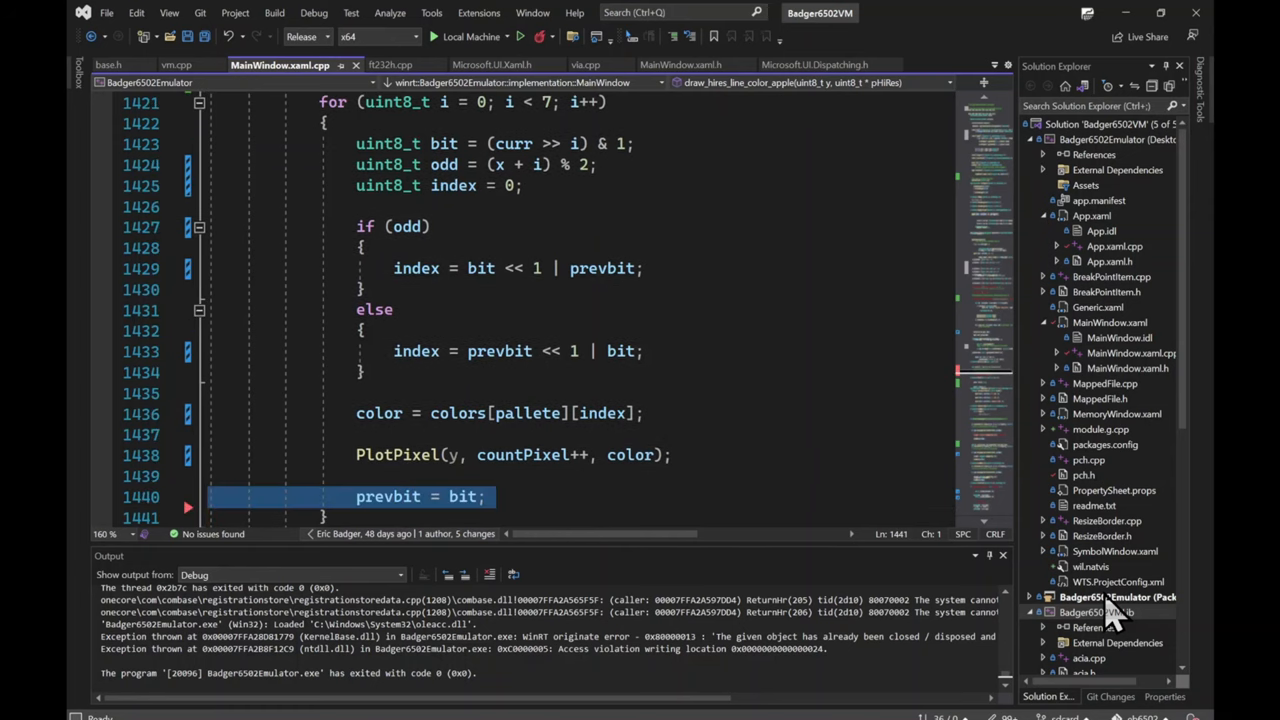
pyautogui.scroll(-3)
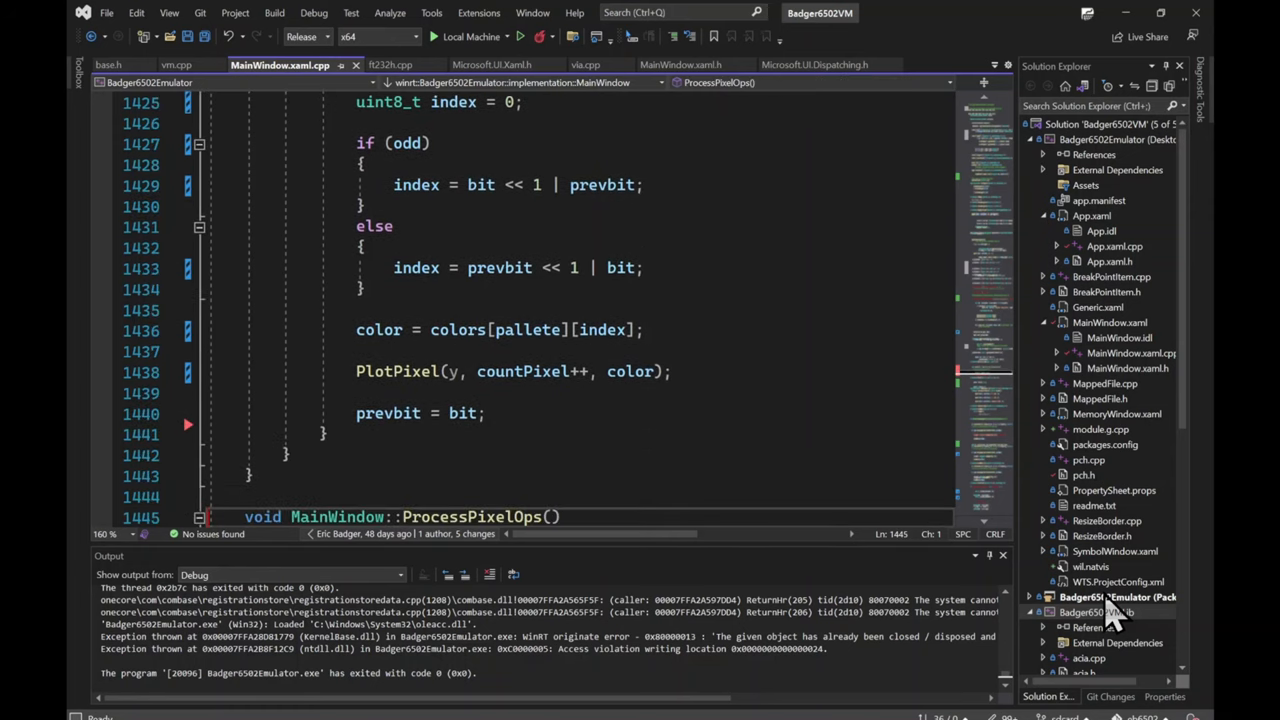
pyautogui.click(465, 37)
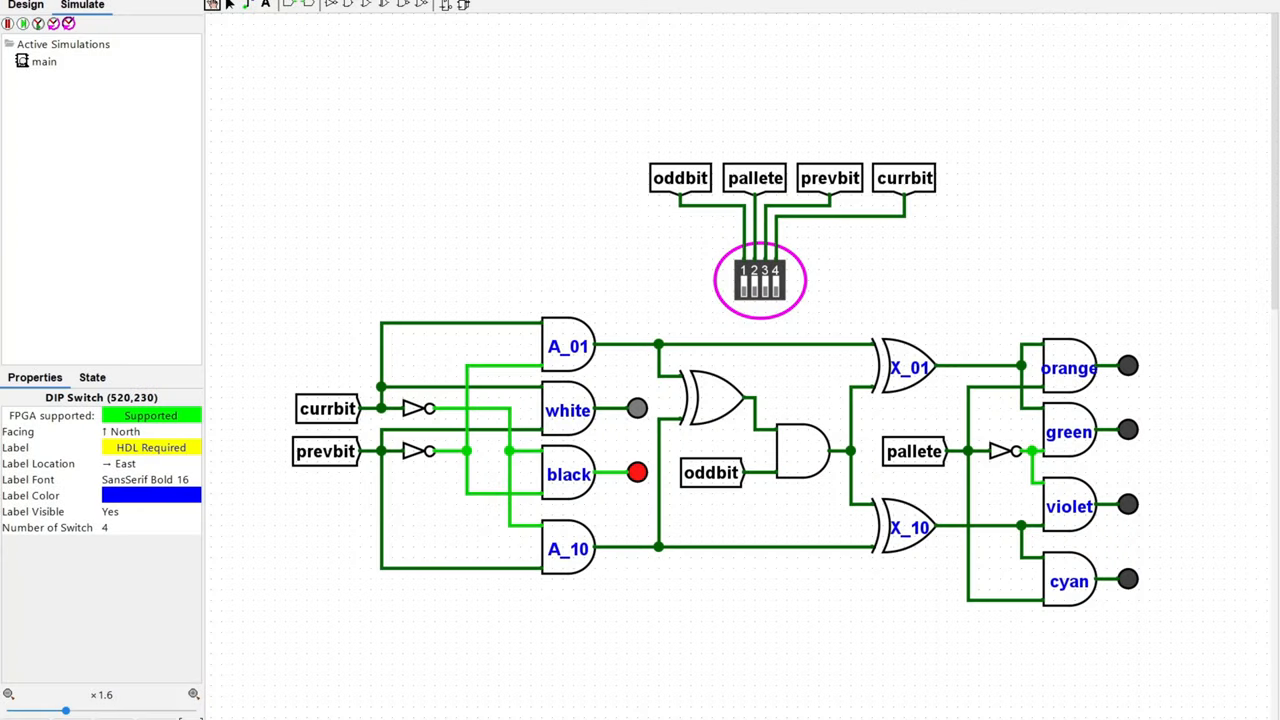
pyautogui.moveTo(680, 226)
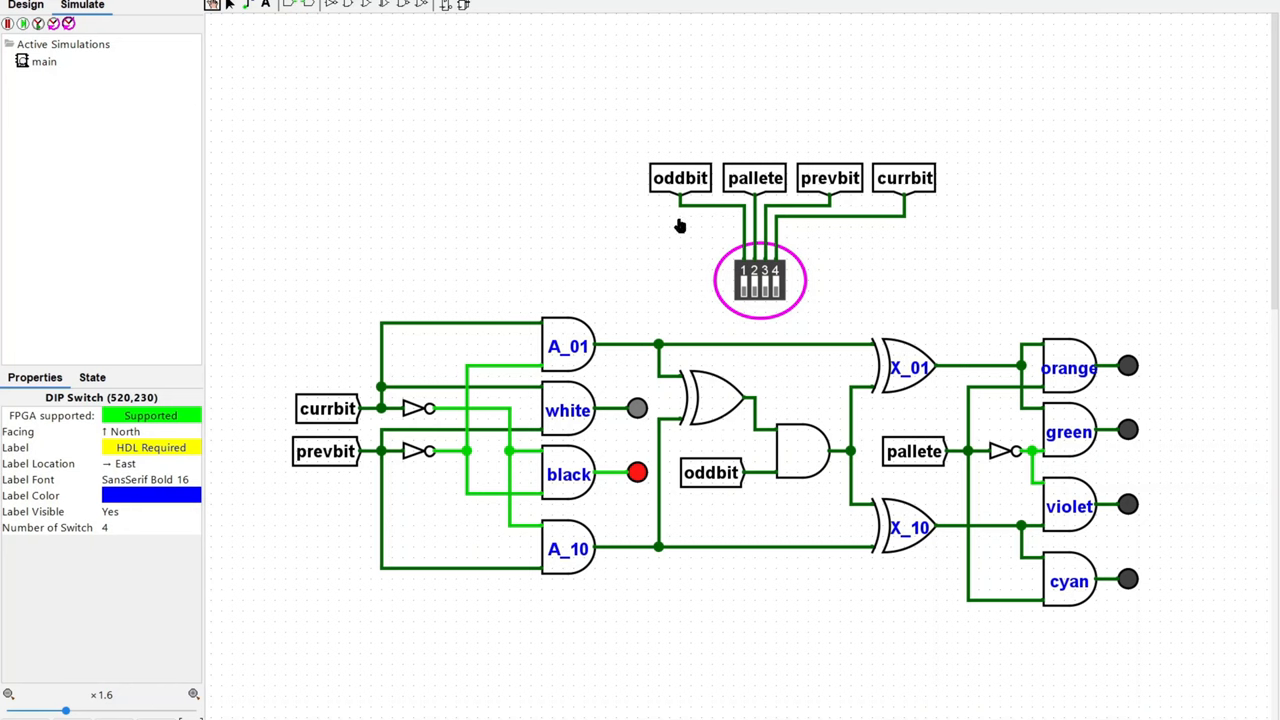
pyautogui.moveTo(797, 311)
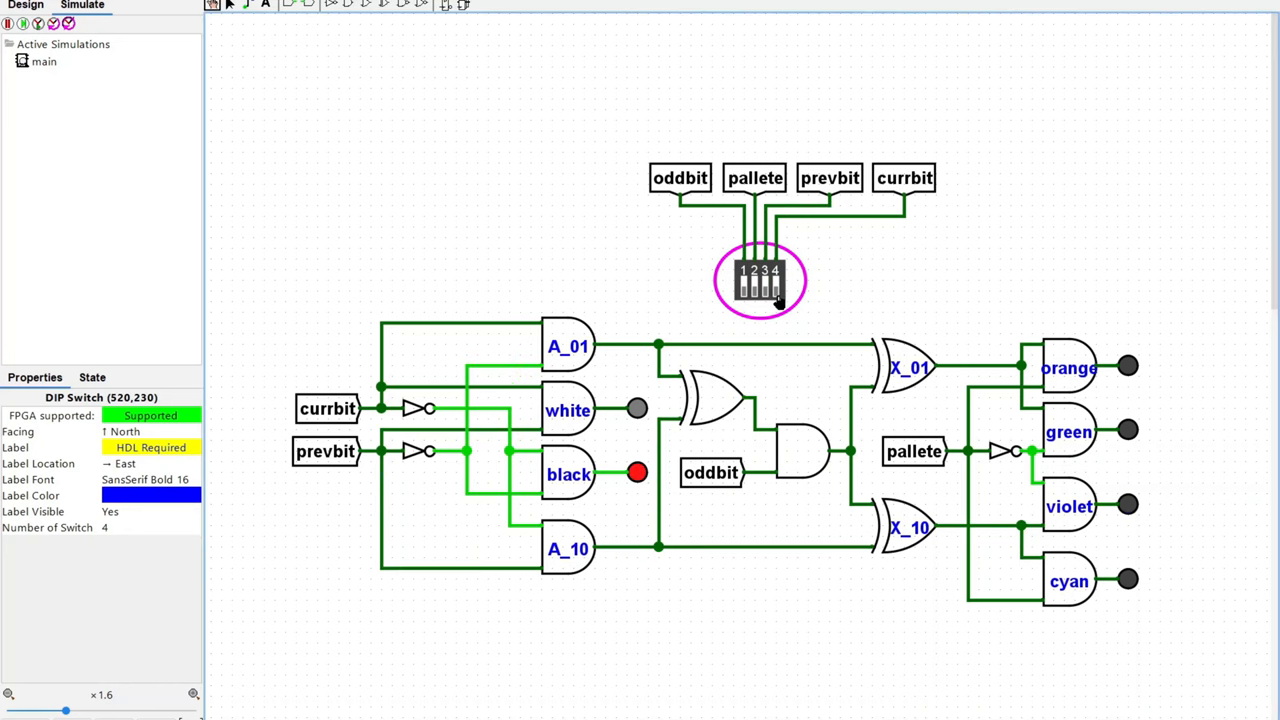
# Toggle the DIP switches to light violet, orange, cyan, orange again, then black.
pyautogui.click(745, 280)
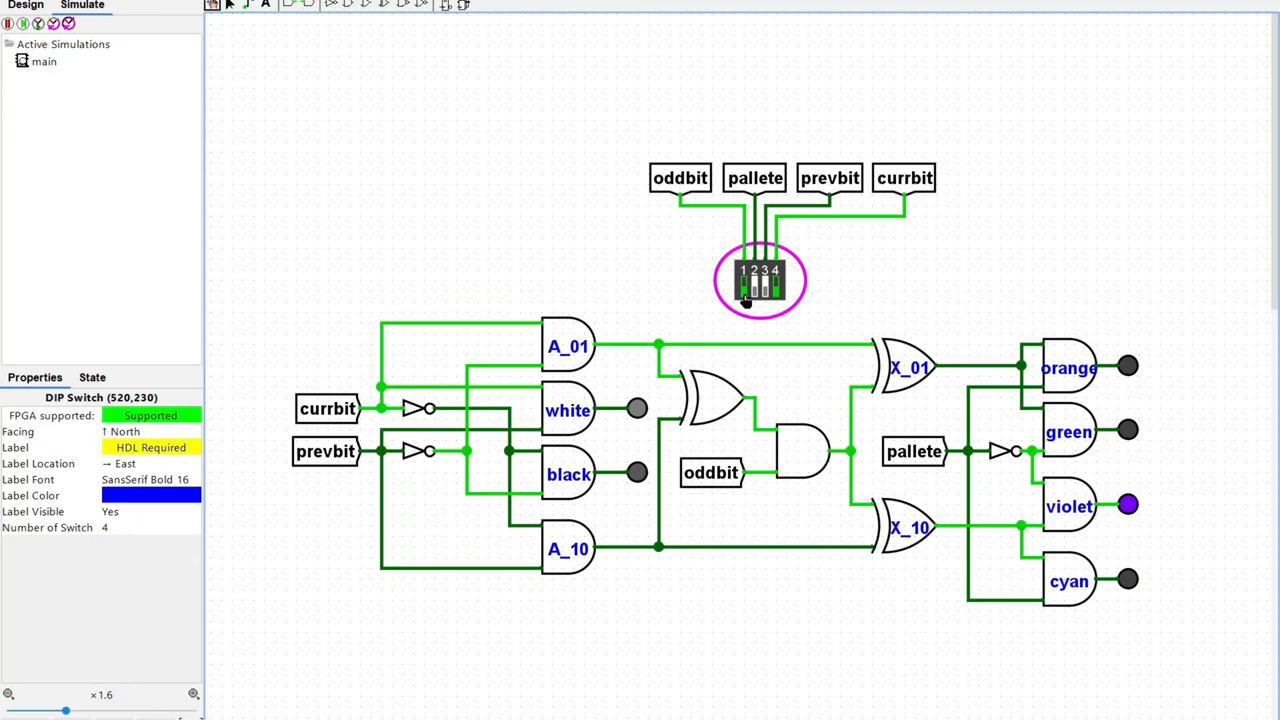
pyautogui.click(755, 295)
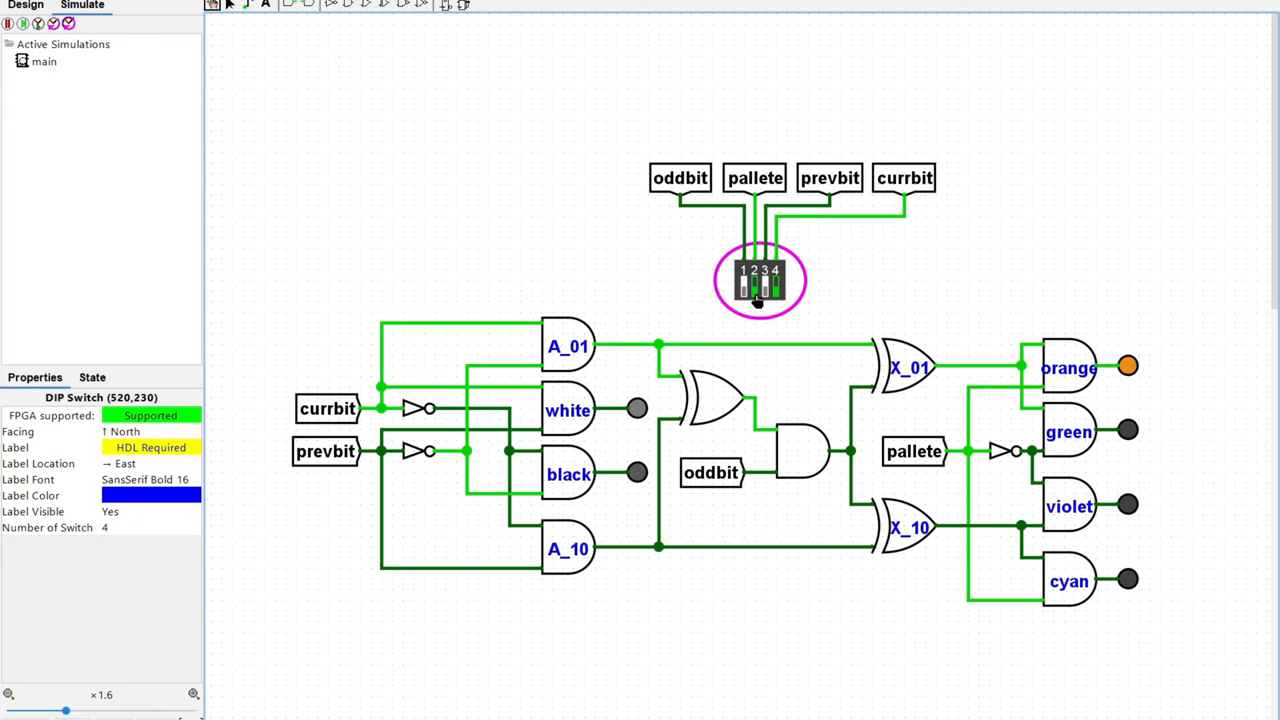
pyautogui.click(765, 290)
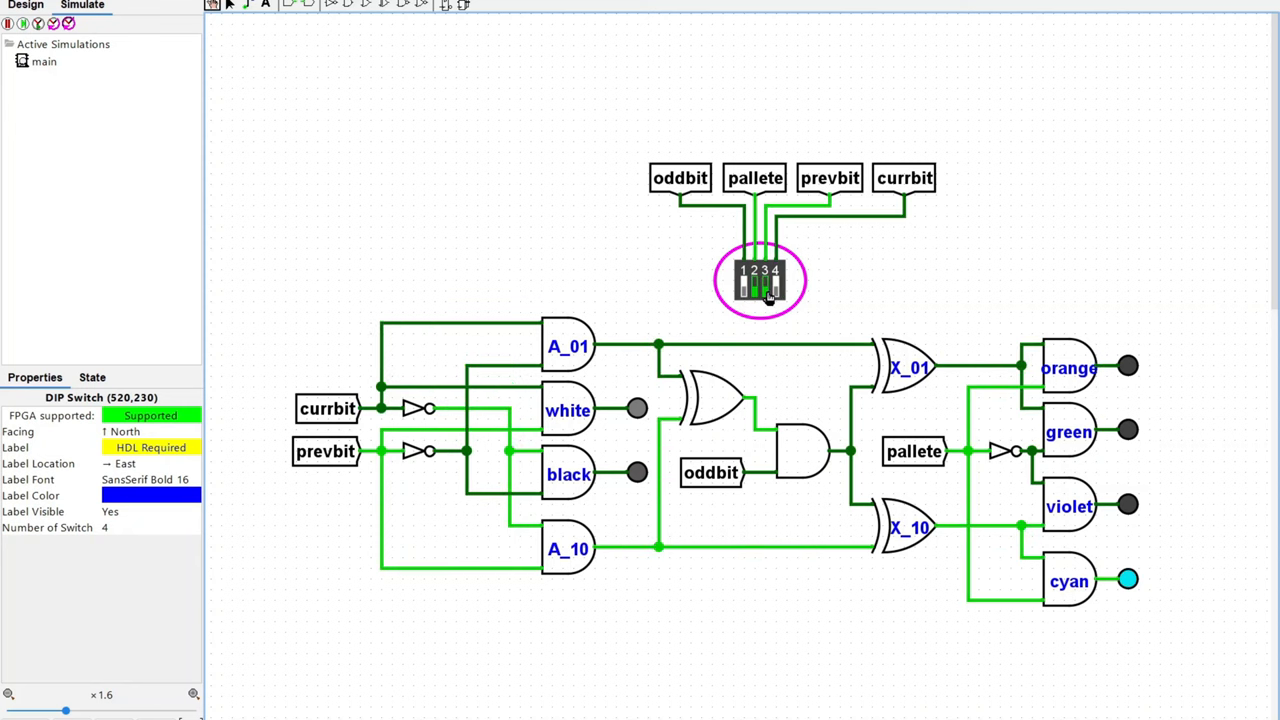
pyautogui.click(745, 290)
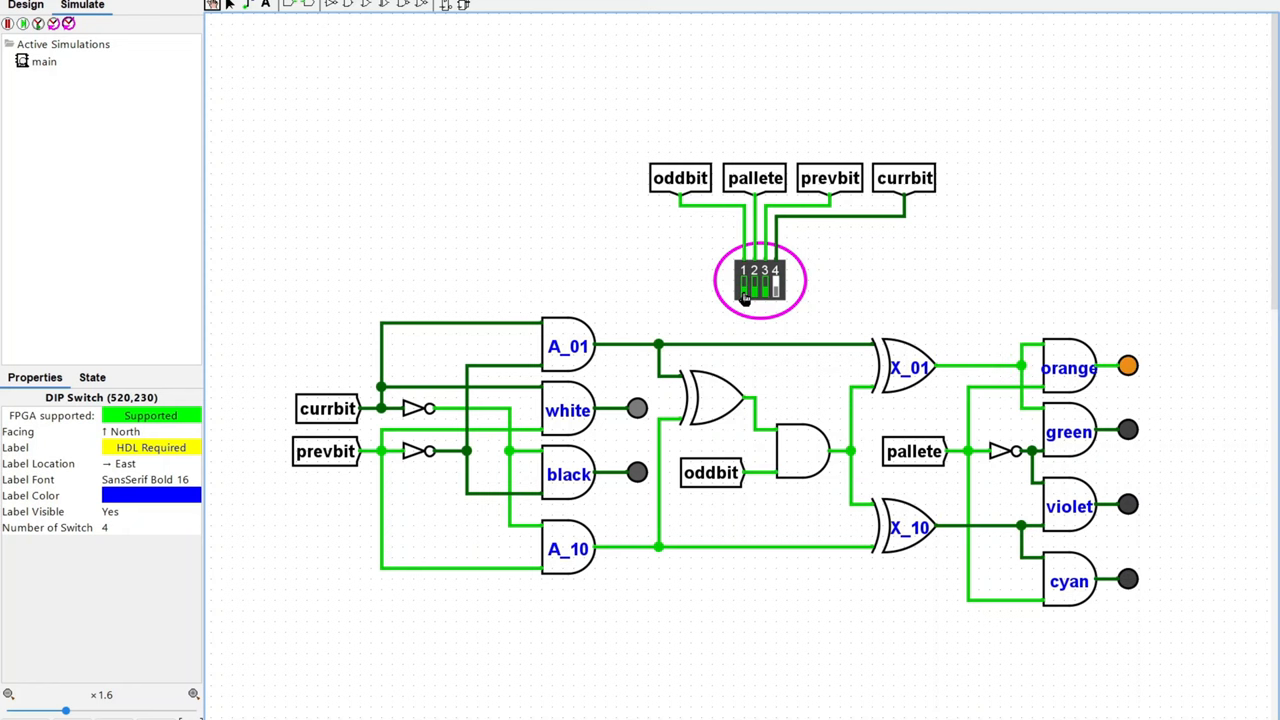
pyautogui.click(755, 285)
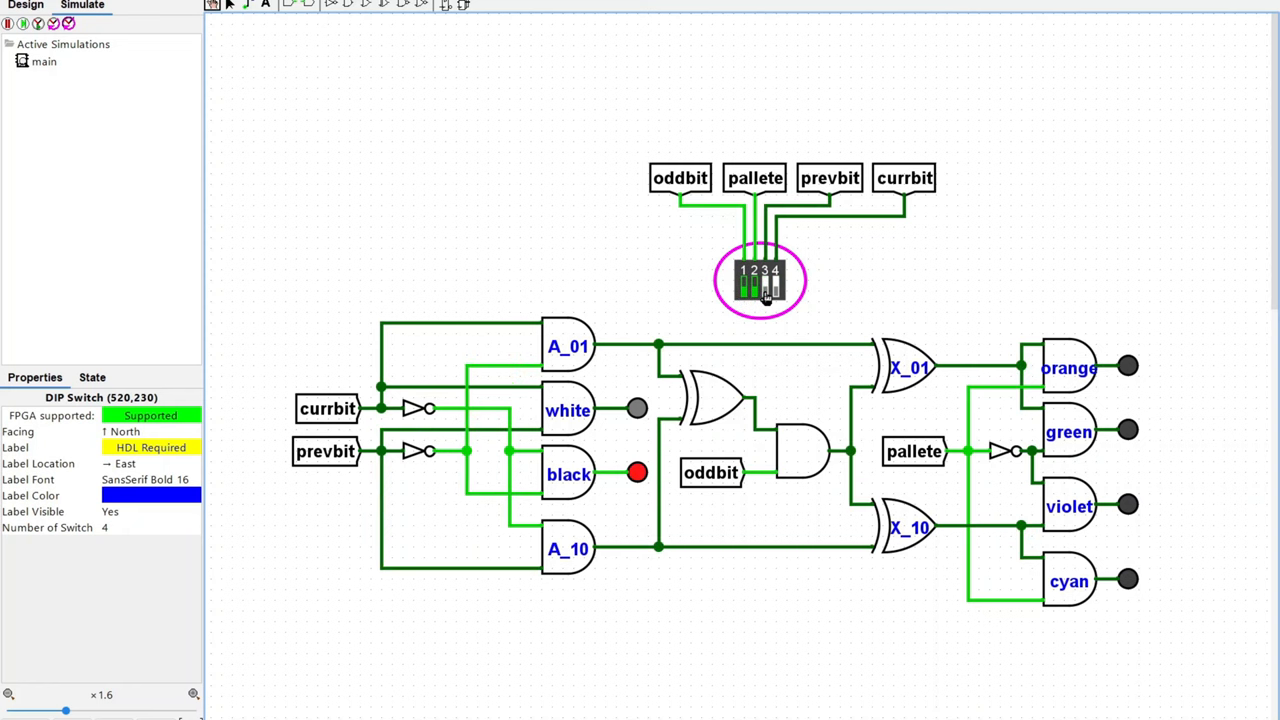